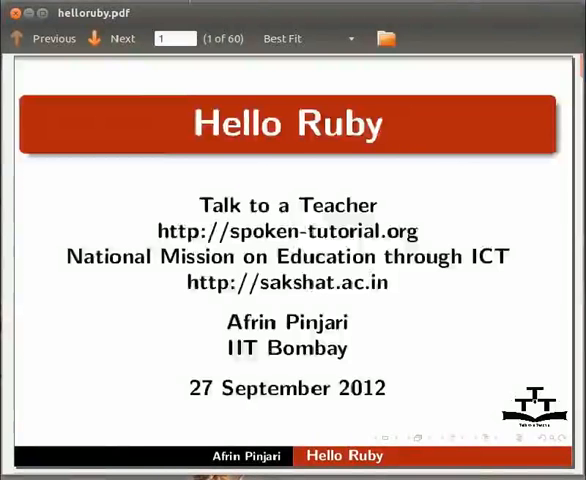
# - Advance to the Learning Objectives slide and reveal its objectives up to puts versus print
pyautogui.click(112, 38)
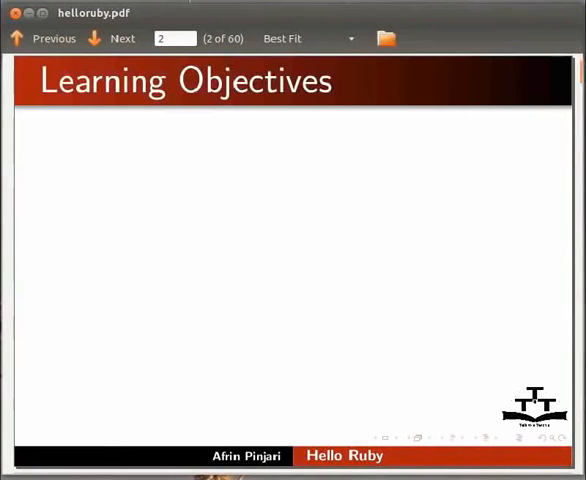
pyautogui.click(112, 38)
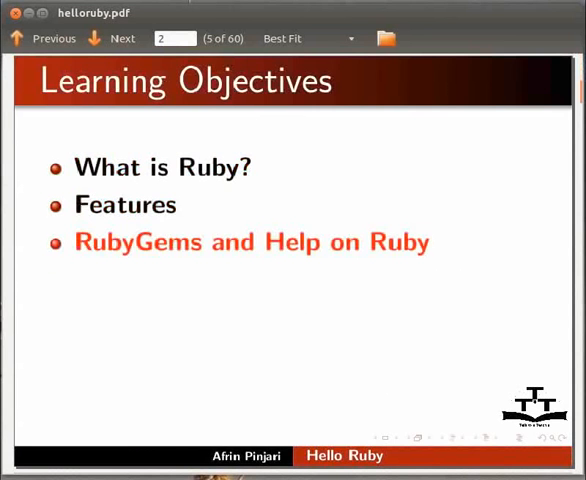
pyautogui.click(110, 38)
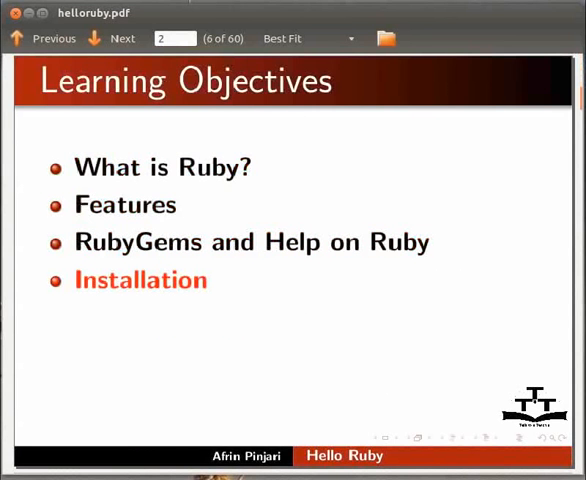
pyautogui.click(108, 38)
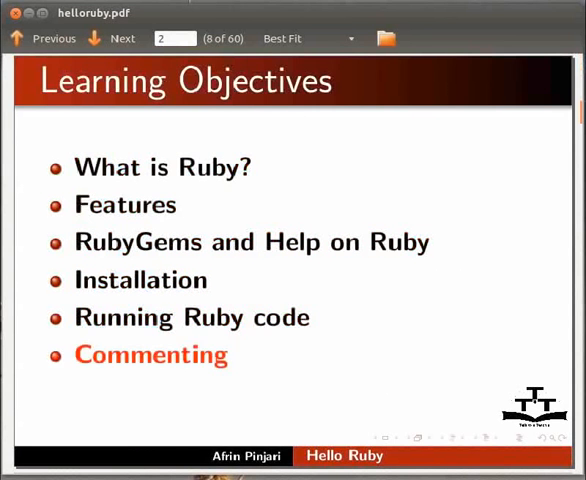
pyautogui.click(110, 38)
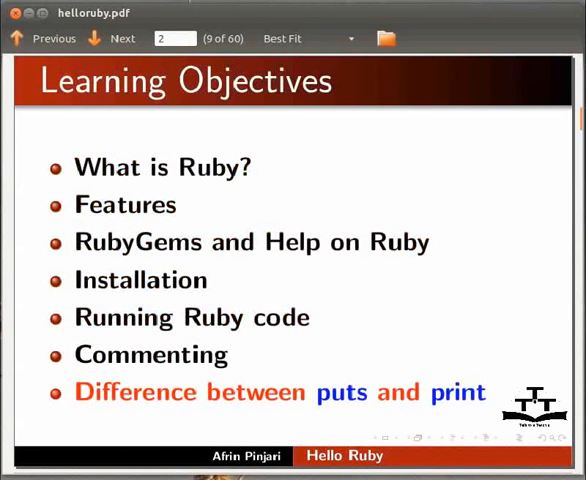
# - Advance to the System Requirement slide revealing Ubuntu Linux 12.04 and Ruby 1.9.3
pyautogui.click(110, 38)
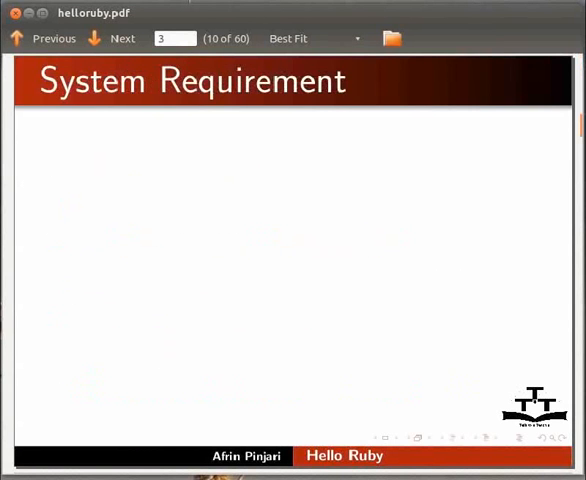
pyautogui.click(110, 38)
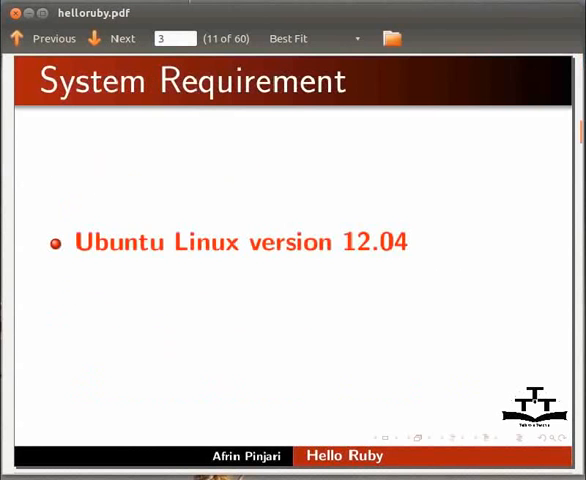
pyautogui.click(112, 38)
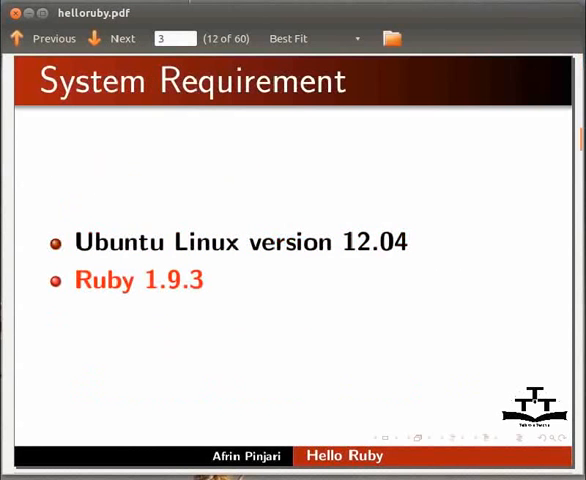
# - Reveal the Pre-requisites (Internet connection, Terminal and text editor) and move on to What is Ruby?
pyautogui.click(122, 38)
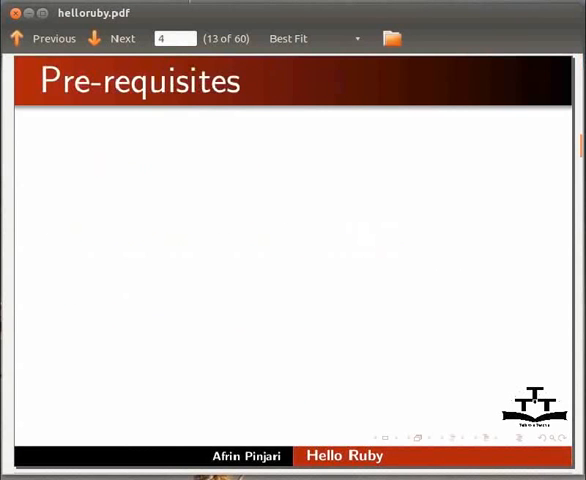
pyautogui.click(112, 38)
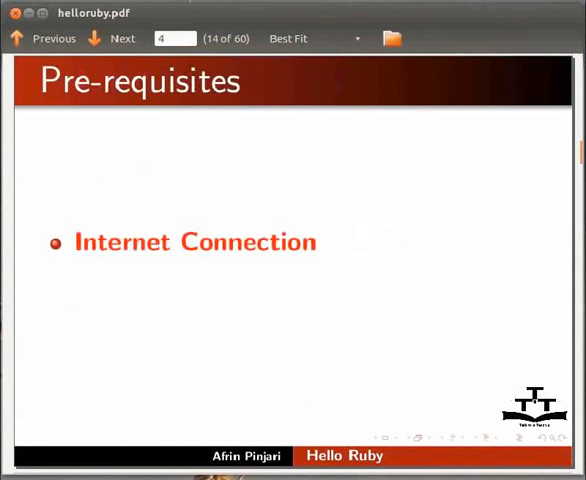
pyautogui.click(120, 38)
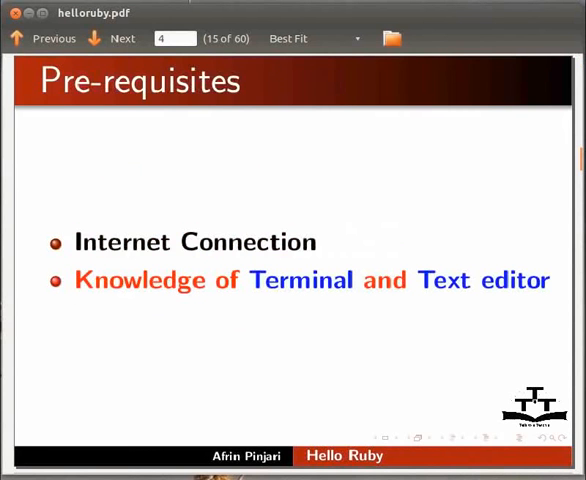
pyautogui.click(110, 38)
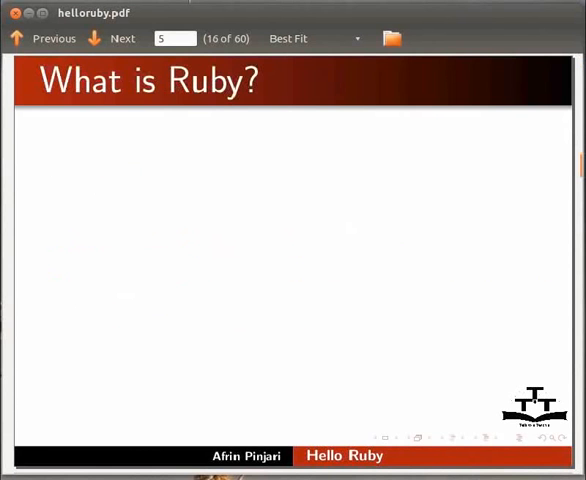
# - Reveal the What is Ruby? points: dynamic, open source, elegant syntax, natural to read, easy to write
pyautogui.click(110, 38)
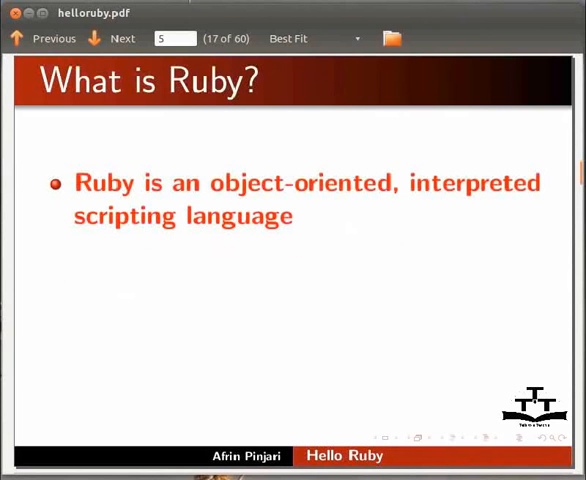
pyautogui.click(110, 38)
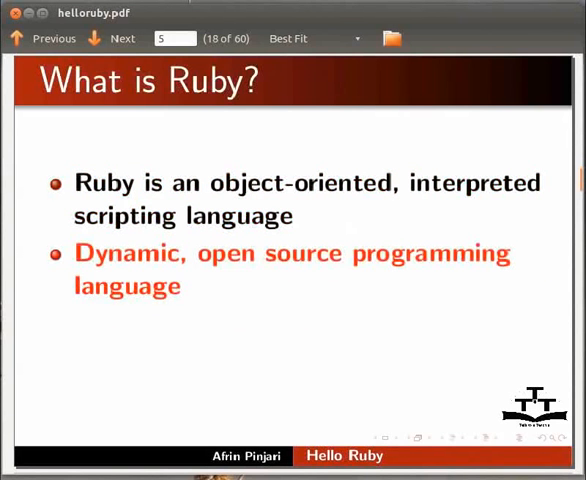
pyautogui.click(118, 38)
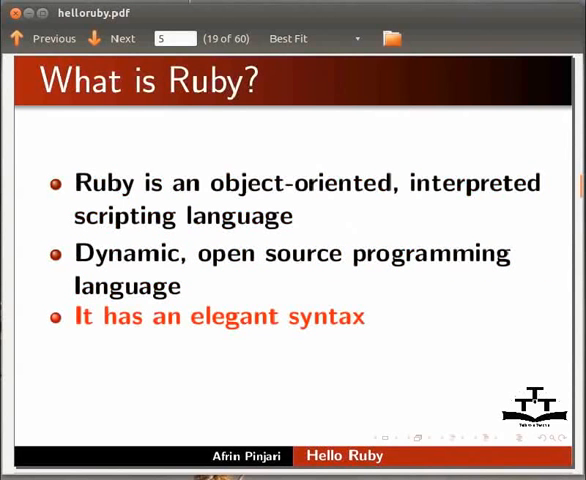
pyautogui.click(120, 38)
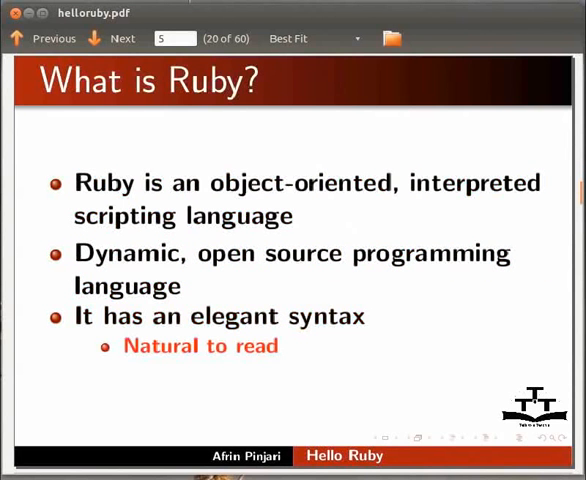
pyautogui.click(110, 36)
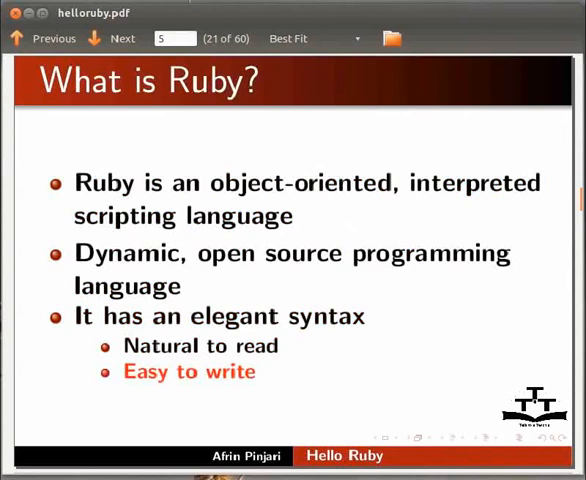
# - Advance to the Features slide and reveal all six features up to Internet and Intranet applications
pyautogui.click(112, 38)
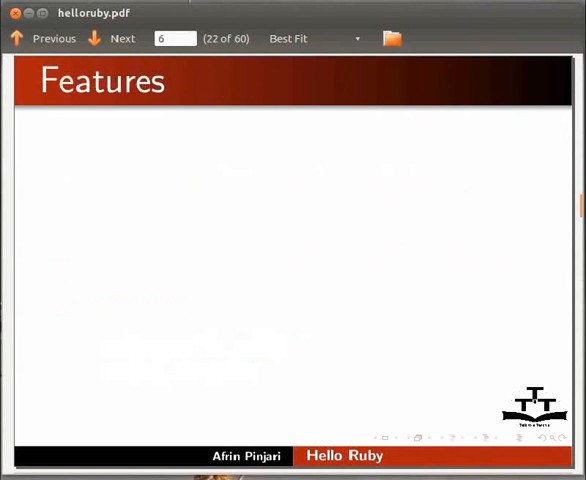
pyautogui.click(112, 38)
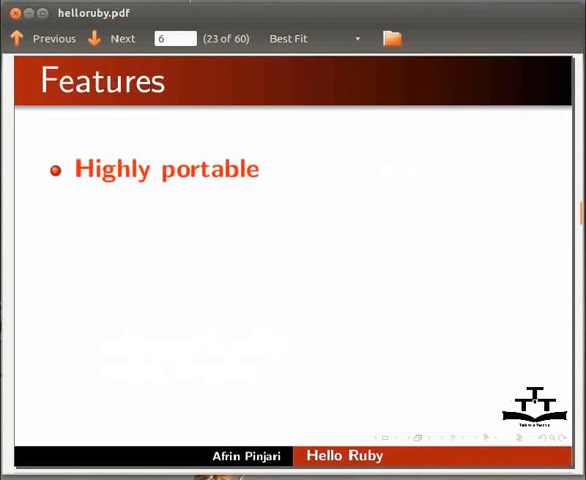
pyautogui.click(122, 38)
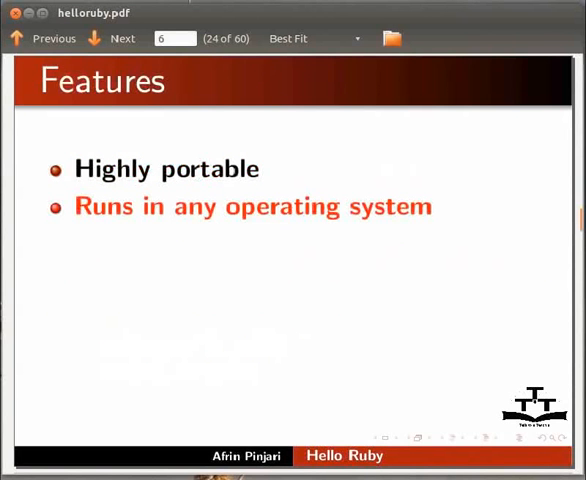
pyautogui.click(110, 38)
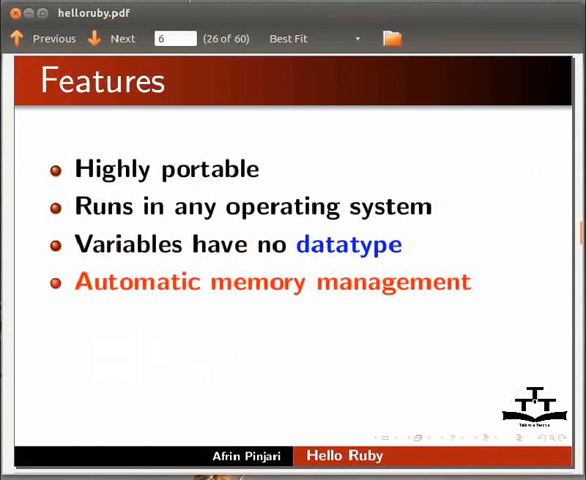
pyautogui.click(112, 38)
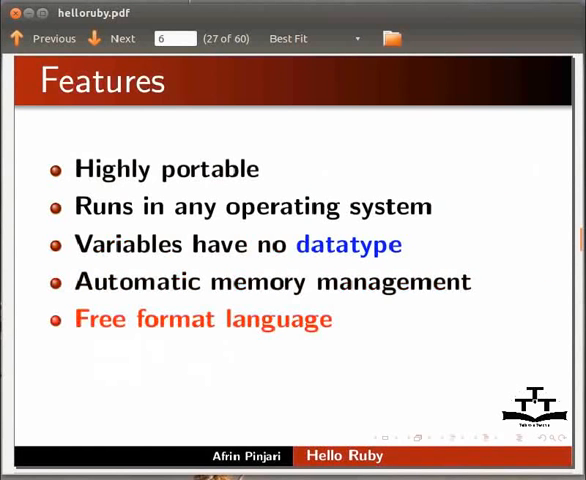
pyautogui.click(110, 38)
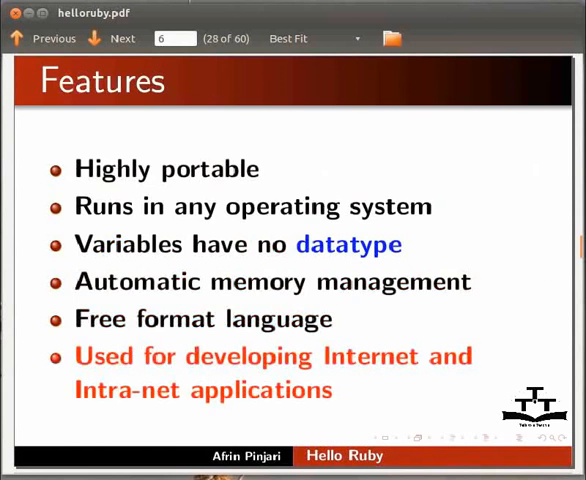
# - Advance to the RubyGems slide and reveal its package manager and distribution format points
pyautogui.click(110, 36)
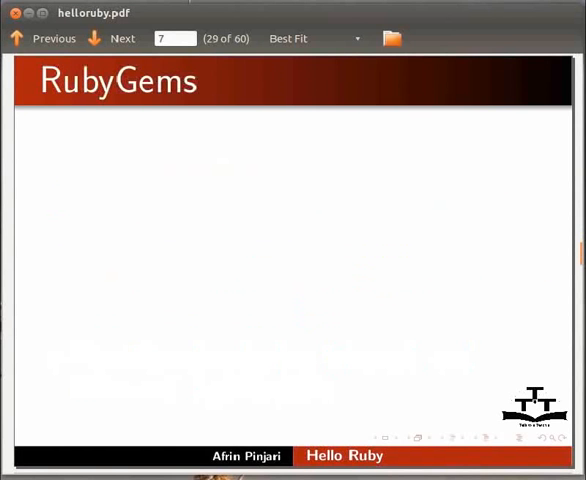
pyautogui.click(110, 38)
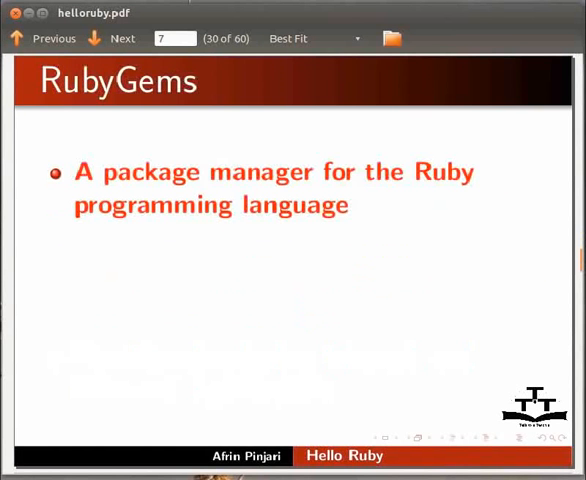
pyautogui.click(122, 38)
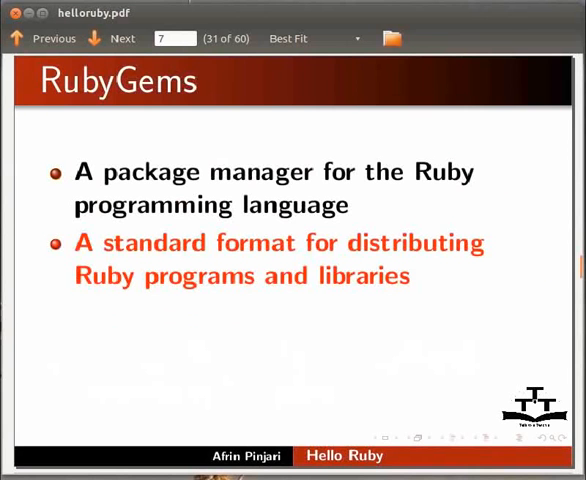
pyautogui.click(112, 38)
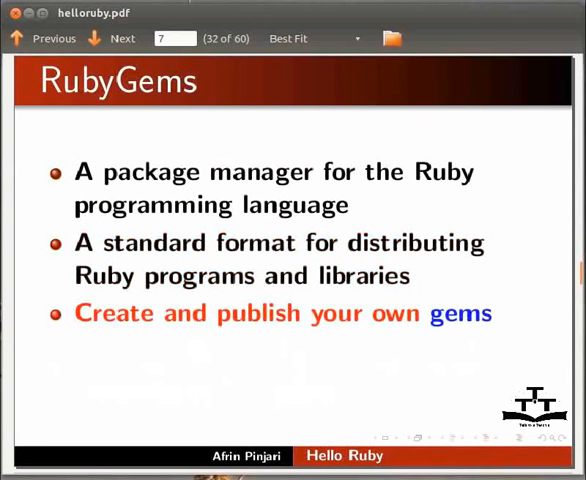
pyautogui.click(118, 38)
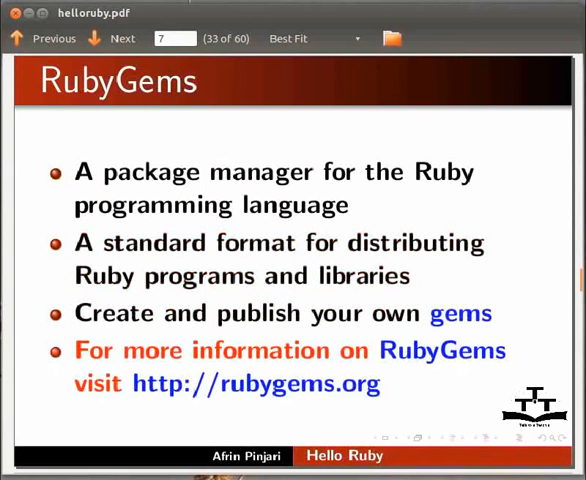
# - Step through the Help on Ruby and Install Ruby slides and advance to Running Ruby
pyautogui.click(116, 38)
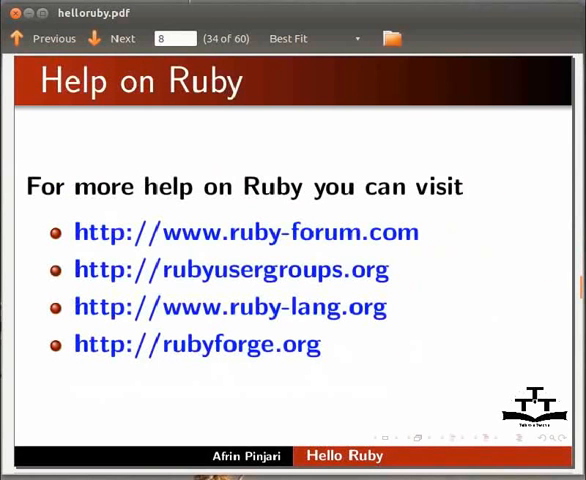
pyautogui.click(110, 38)
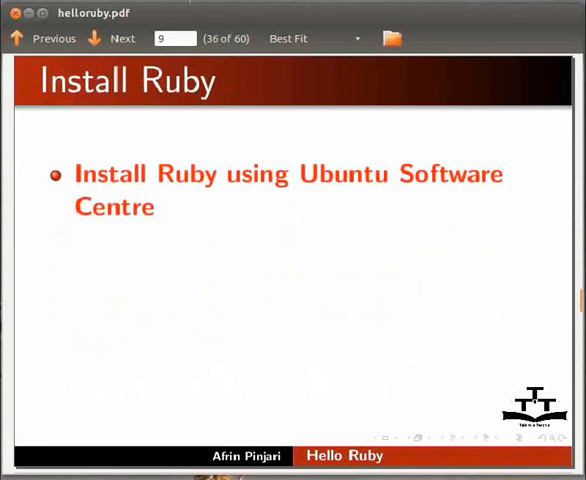
pyautogui.click(120, 38)
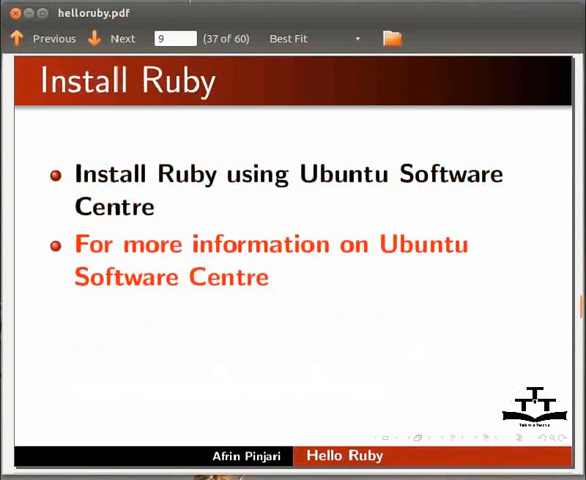
pyautogui.click(110, 38)
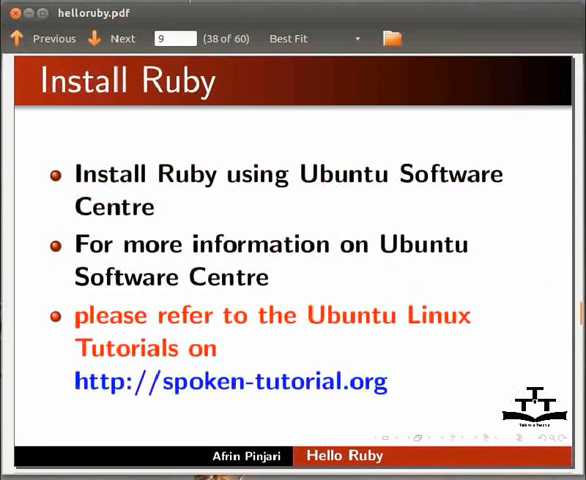
pyautogui.click(110, 38)
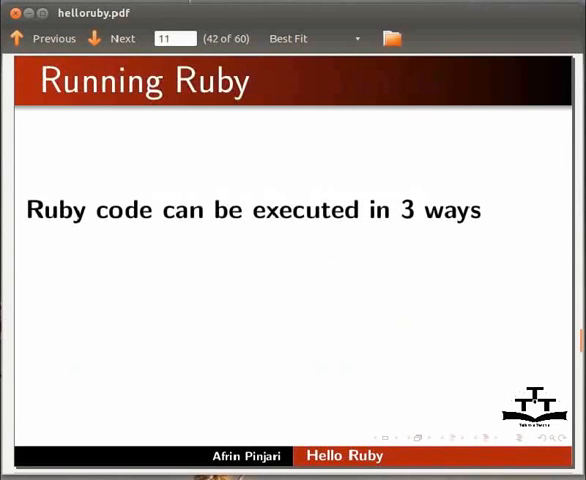
# - Reveal Command line as the first of the ways of running Ruby
pyautogui.click(122, 38)
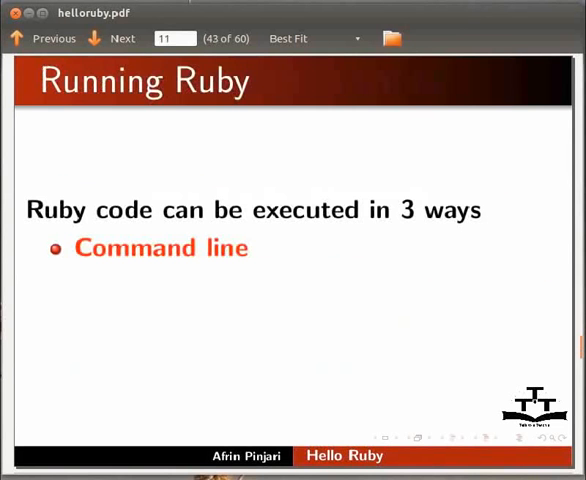
pyautogui.click(112, 38)
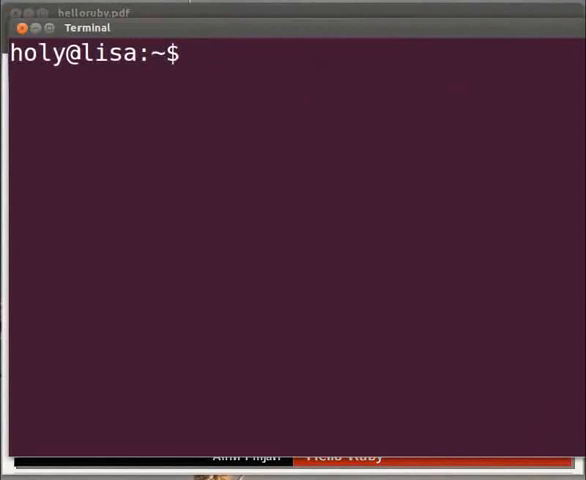
# - Run ruby -e 'puts "HelloWorld"' in the terminal, printing HelloWorld
pyautogui.write('ruby')
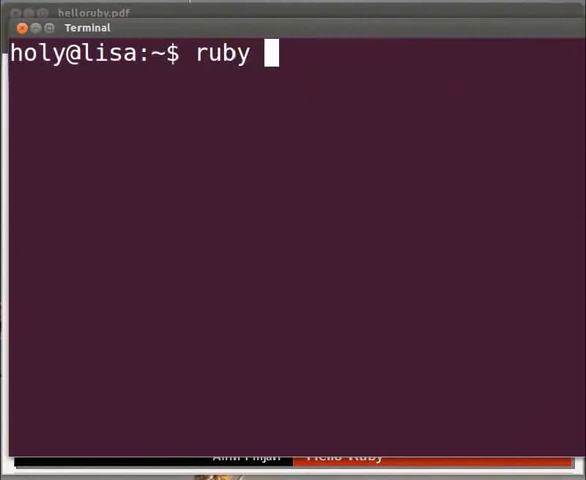
pyautogui.write('-e')
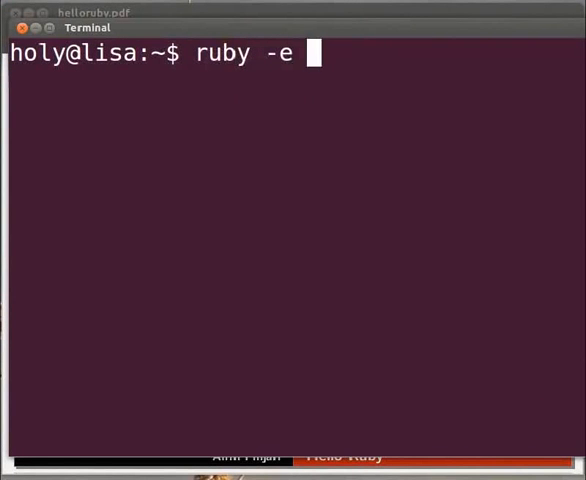
pyautogui.write("'p'")
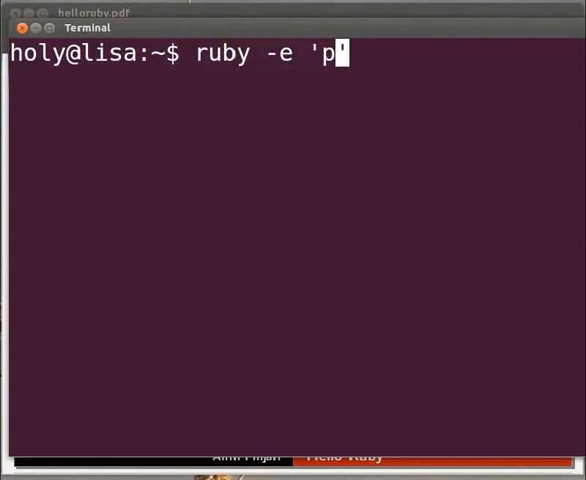
pyautogui.write('uts')
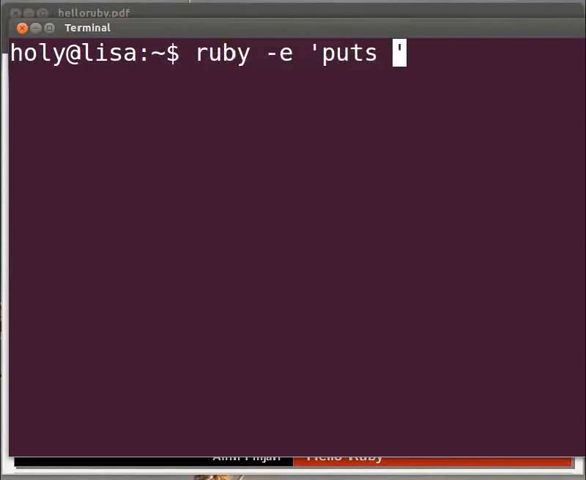
pyautogui.write('""')
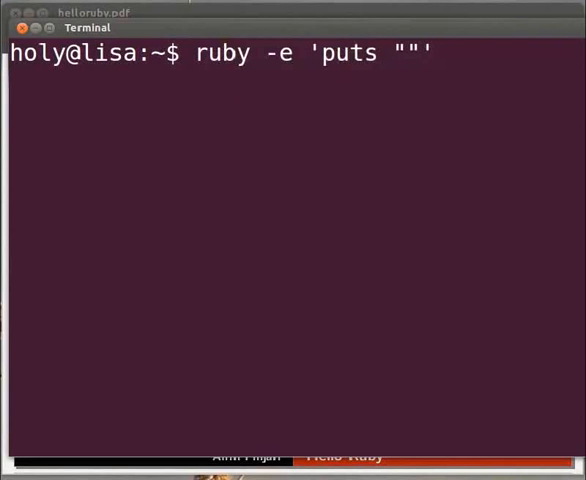
pyautogui.write('HelloWorld')
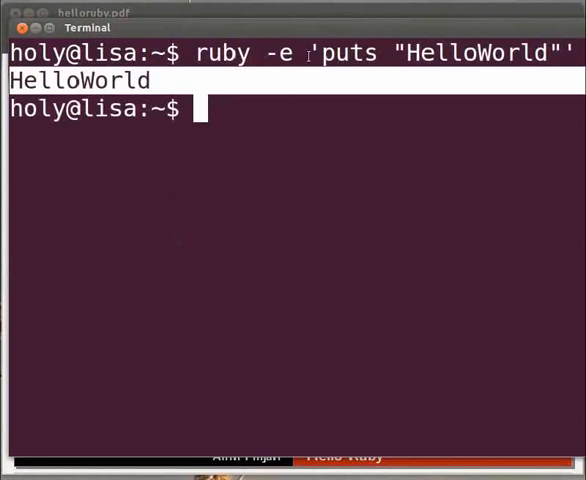
pyautogui.doubleClick(348, 52)
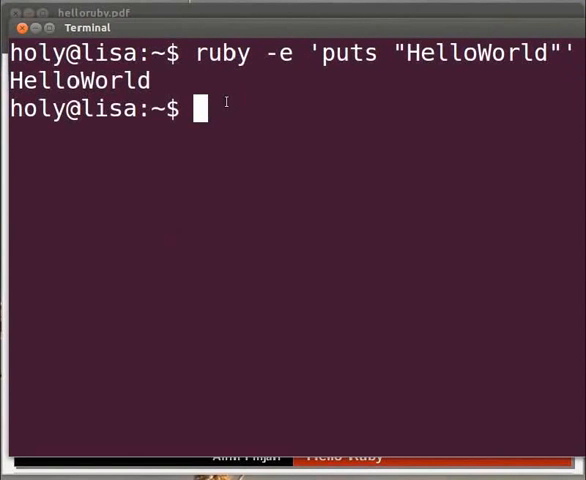
# - Write a two-line ruby command with -e 'puts "HelloWorld"' and -e 'puts 1+2', not yet run
pyautogui.write('ruby -e \'puts "HelloWorld"\'')
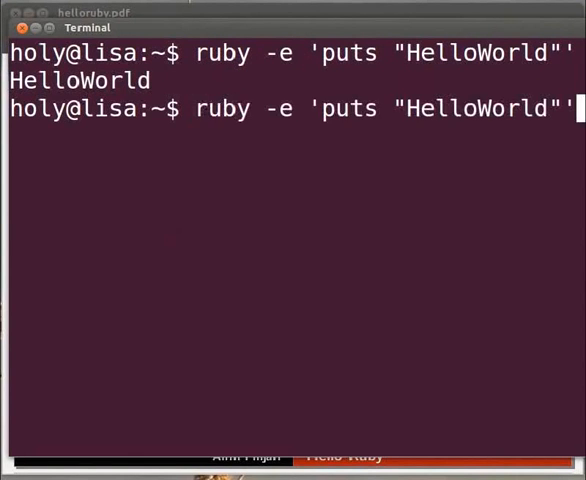
pyautogui.press('Return')
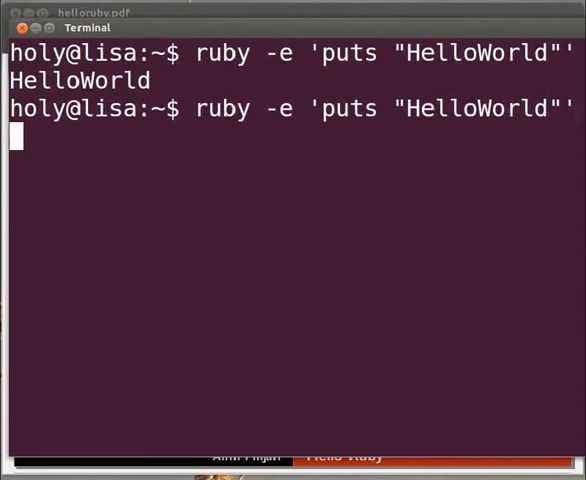
pyautogui.write('-')
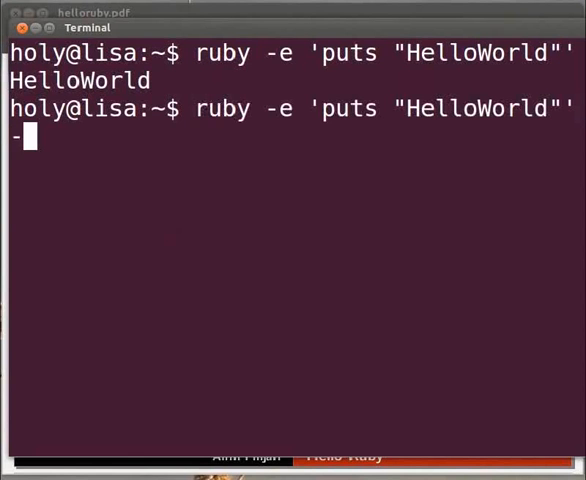
pyautogui.write('e')
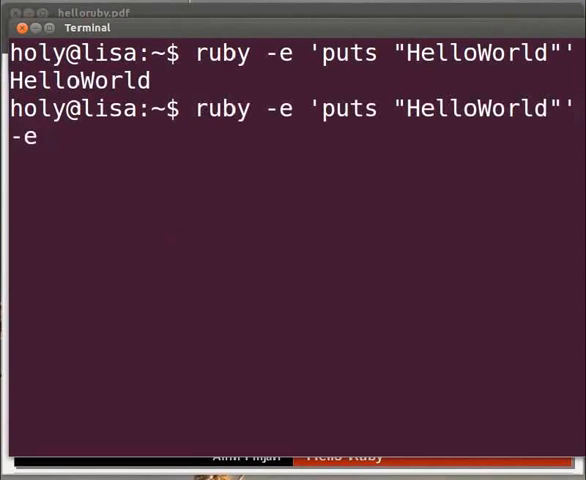
pyautogui.write("'")
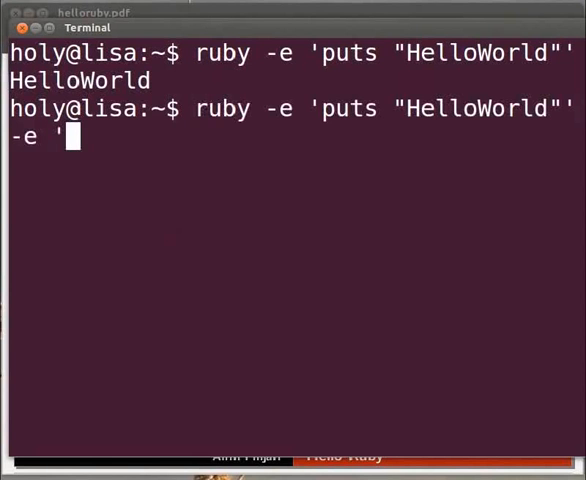
pyautogui.write('p')
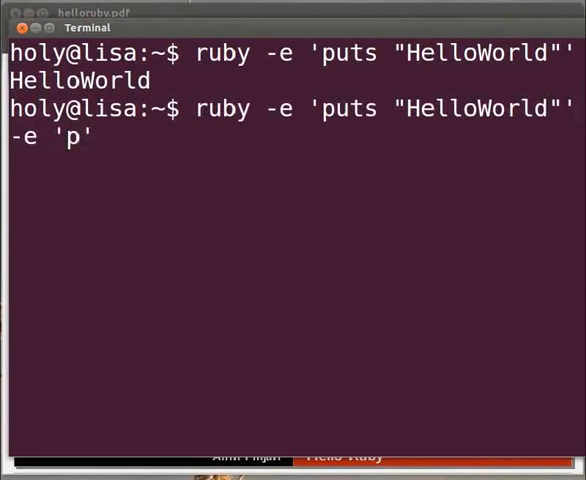
pyautogui.write('uts')
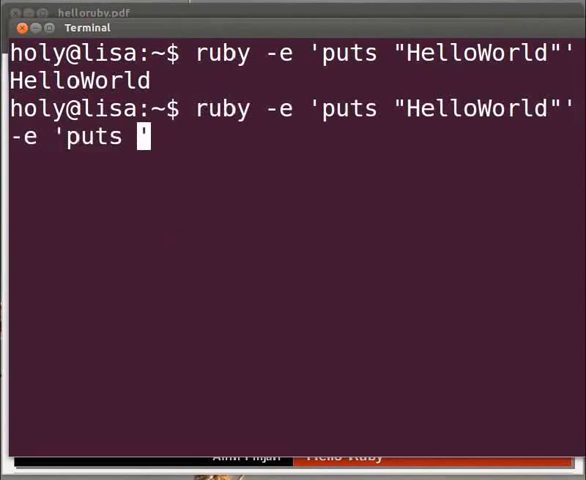
pyautogui.write('1+2')
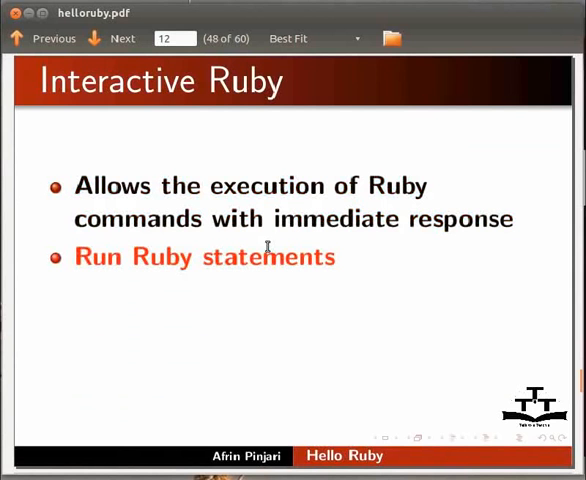
# - Reveal the remaining Interactive Ruby bullets ending with examining output and return values
pyautogui.click(120, 38)
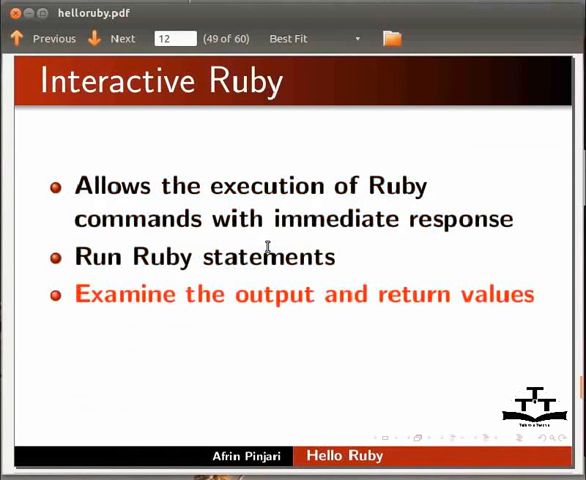
pyautogui.click(120, 38)
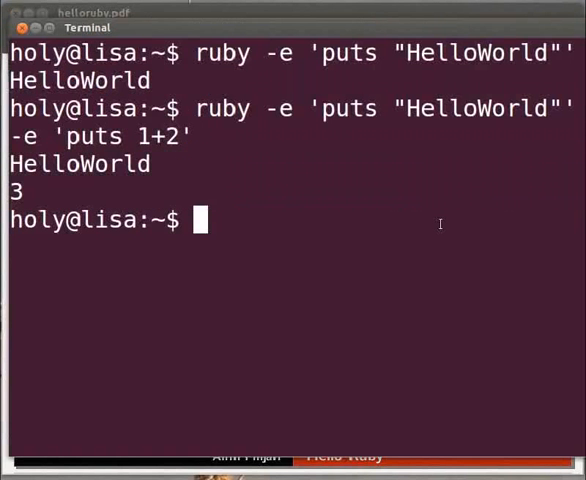
# - Start irb, run puts "HelloWorld" printing HelloWorld and returning nil, then exit
pyautogui.write('irb')
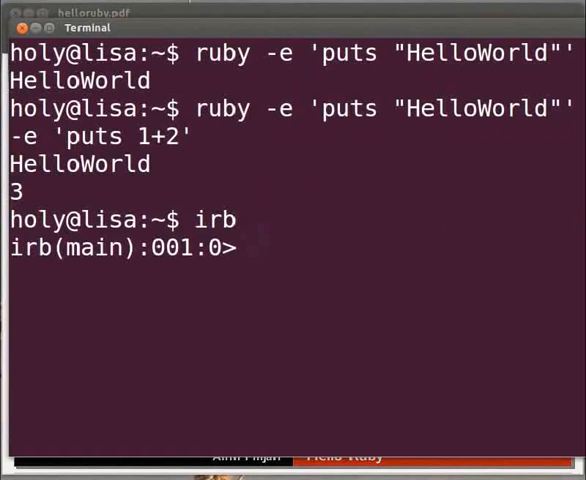
pyautogui.write('puts')
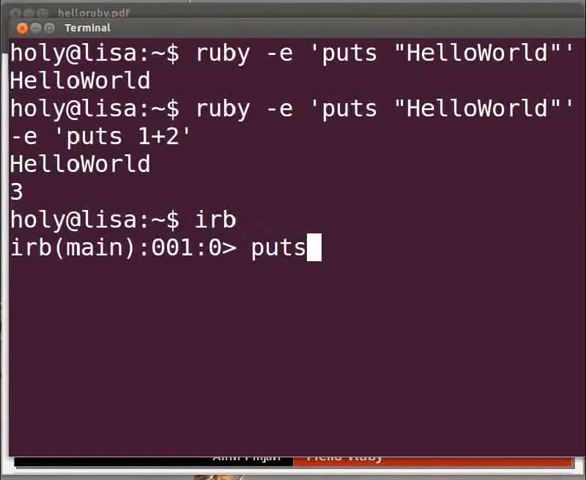
pyautogui.write('"')
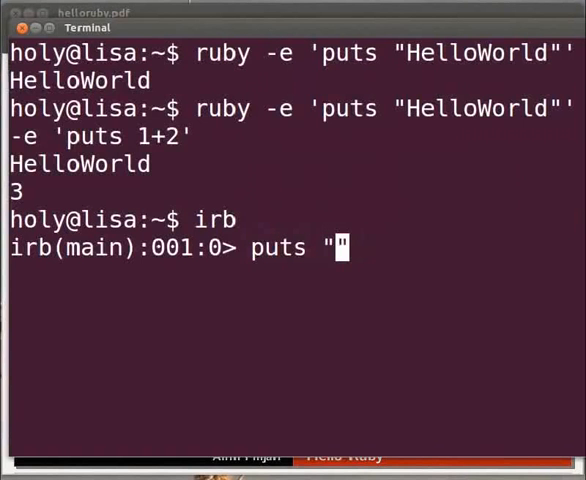
pyautogui.write('Hello"')
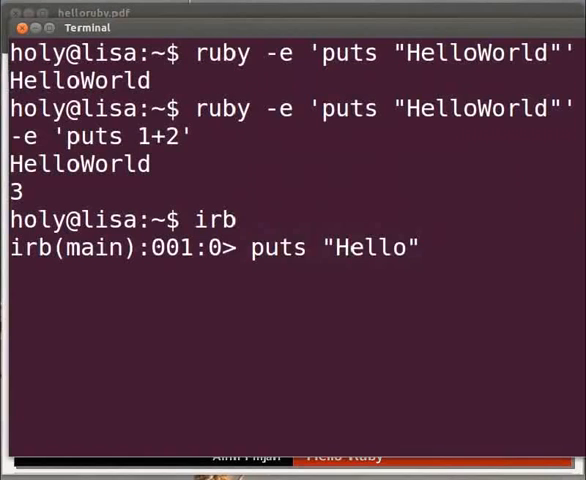
pyautogui.write('World')
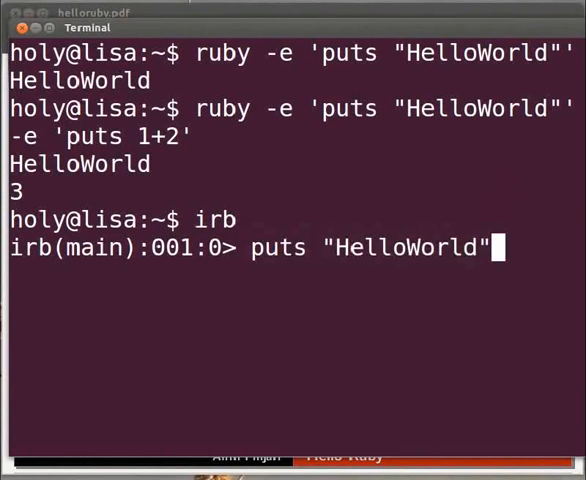
pyautogui.press('Return')
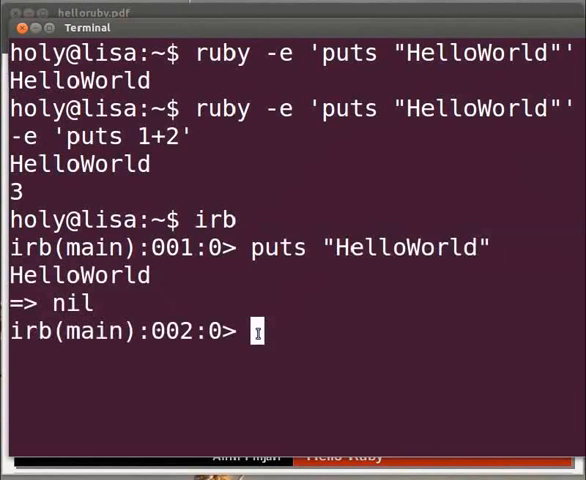
pyautogui.write('exit')
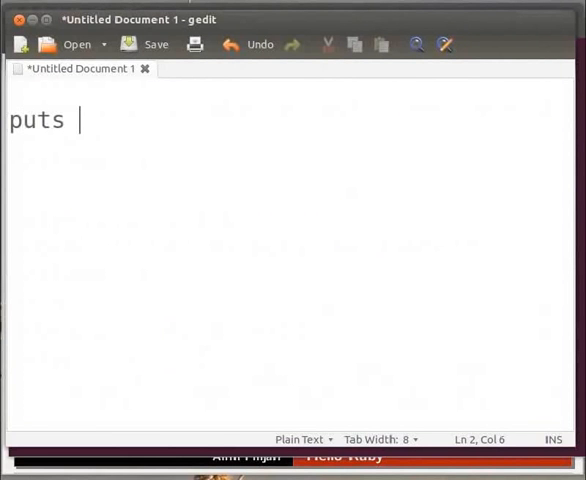
# - Complete the line puts "HelloWorld" in the new gedit document
pyautogui.write('""')
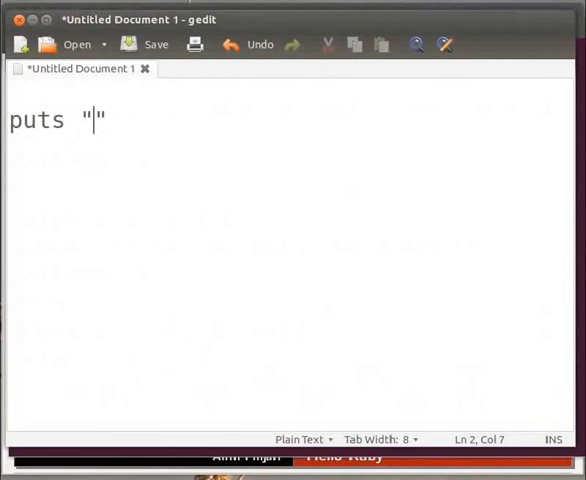
pyautogui.write('Hello')
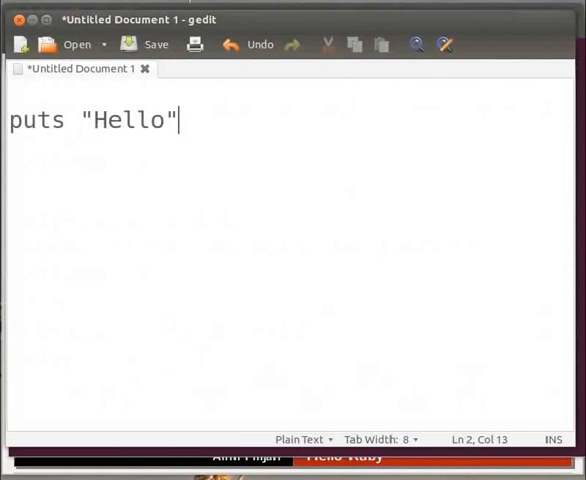
pyautogui.write('World')
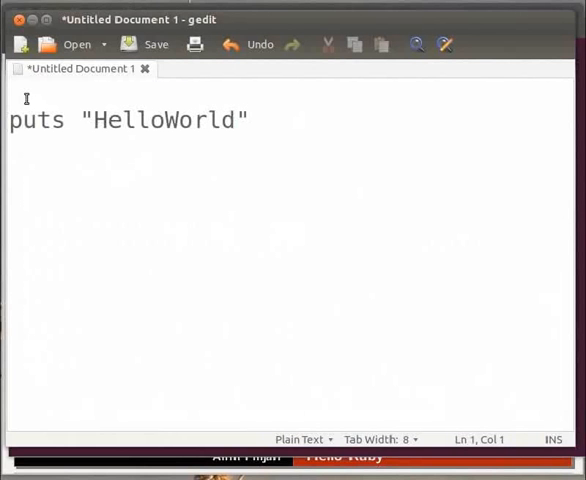
# - Add a =begin…=end comment reading My First Ruby Program / this code will print helloworld above the puts line
pyautogui.write('=be')
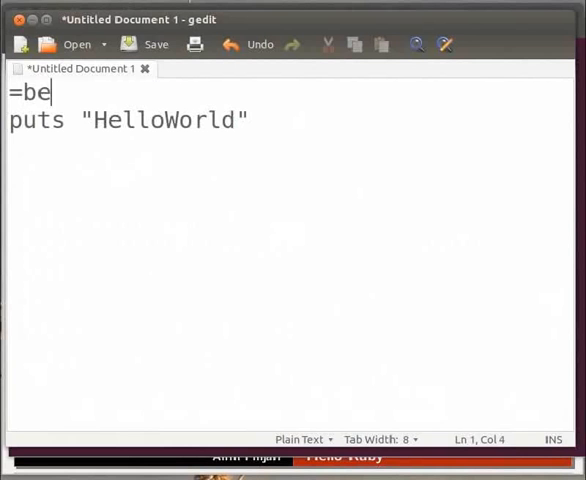
pyautogui.write('gin')
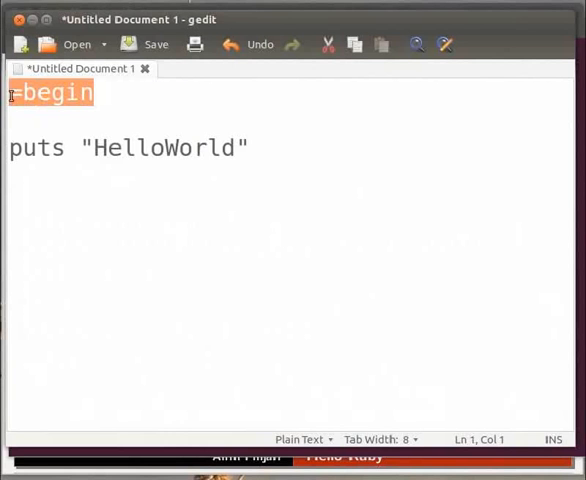
pyautogui.moveTo(104, 116)
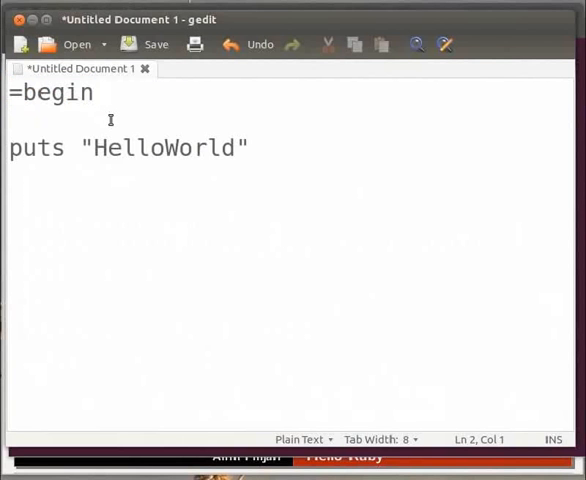
pyautogui.write('M')
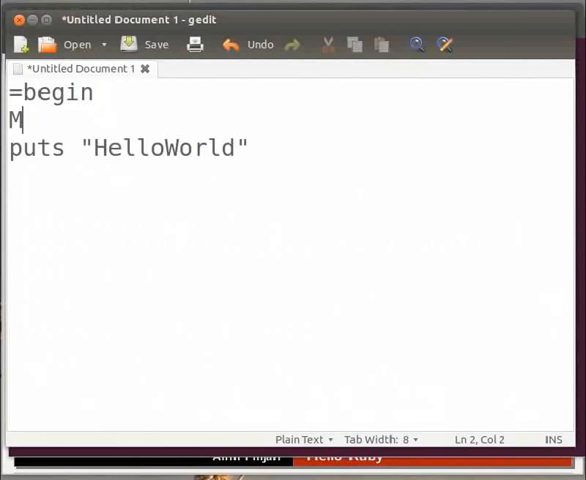
pyautogui.write('y First Ruby Program')
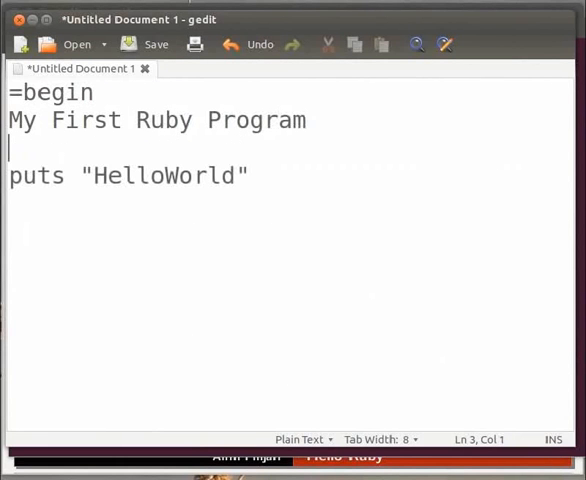
pyautogui.write('this co')
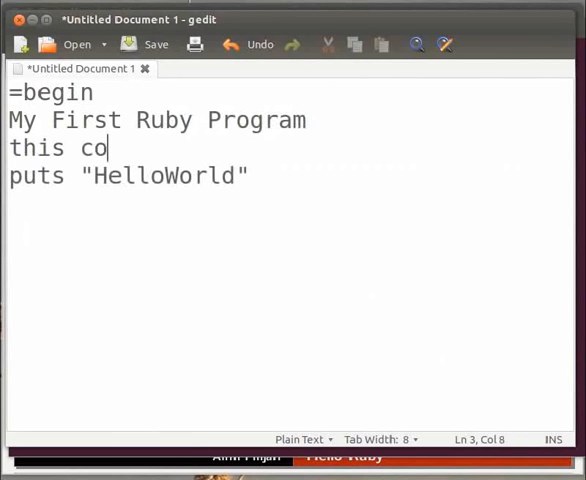
pyautogui.write('de will print hello')
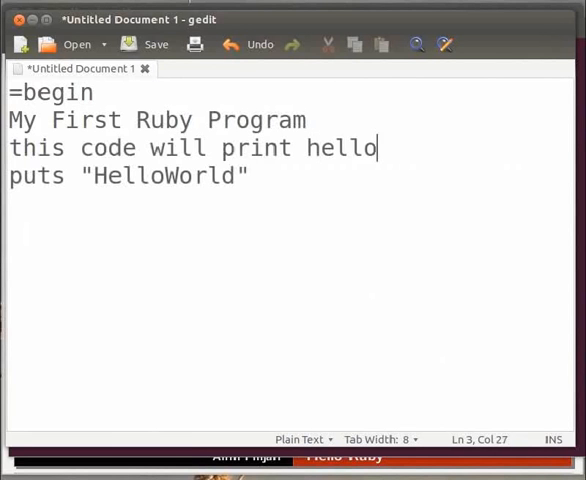
pyautogui.write('world')
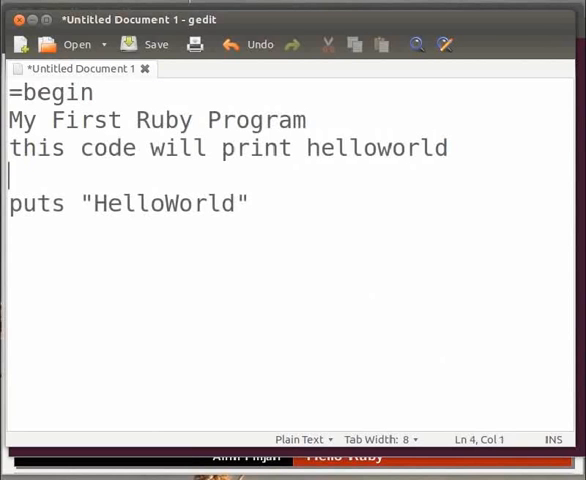
pyautogui.write('=end')
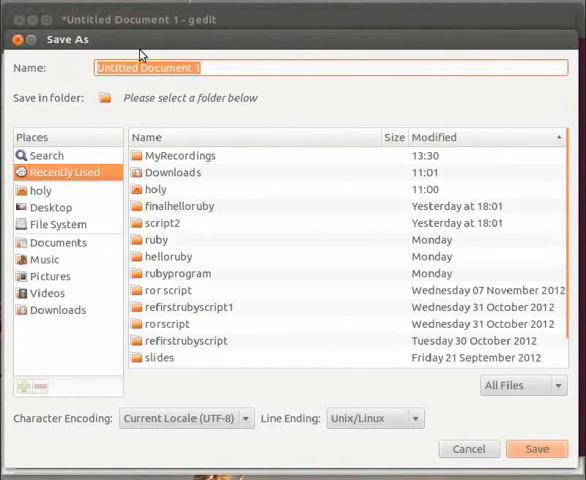
pyautogui.moveTo(128, 96)
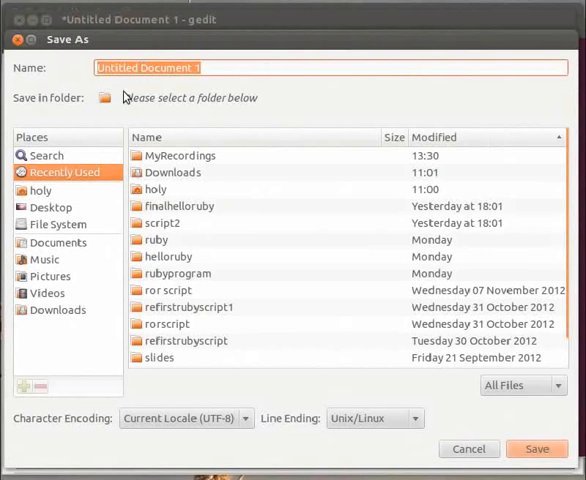
pyautogui.moveTo(44, 242)
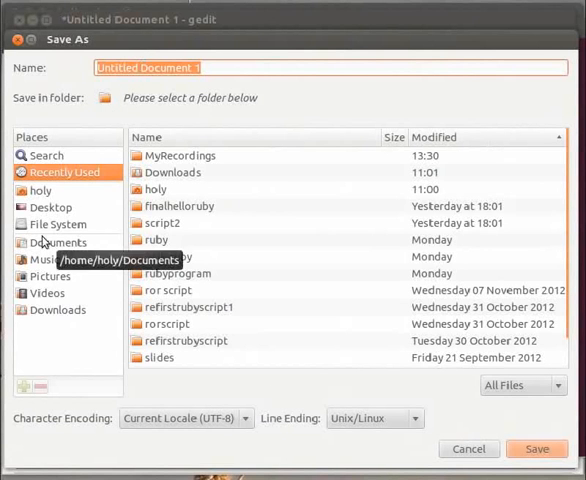
pyautogui.moveTo(50, 208)
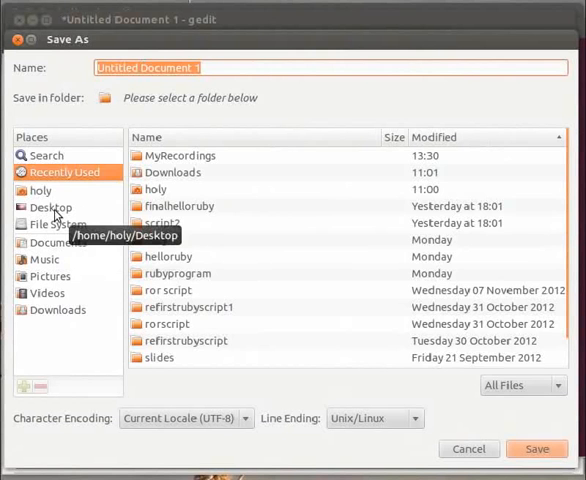
# - Save the gedit document as hello.rb inside the rubyprogram folder on the Desktop
pyautogui.click(50, 208)
pyautogui.write('ruby')
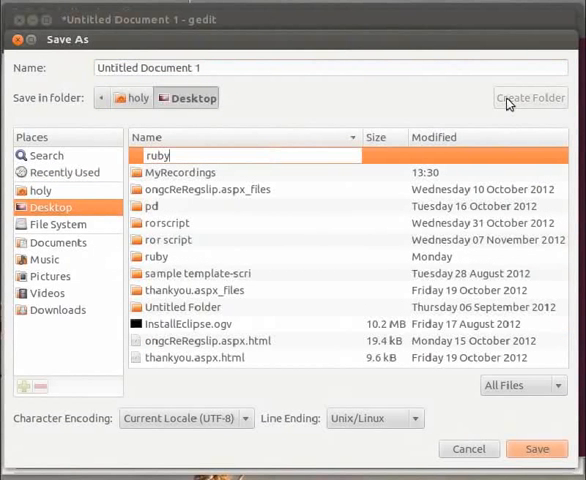
pyautogui.write('program')
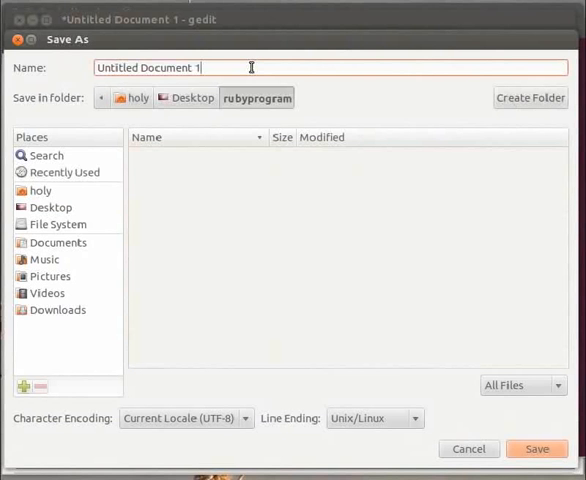
pyautogui.press('ctrl+a')
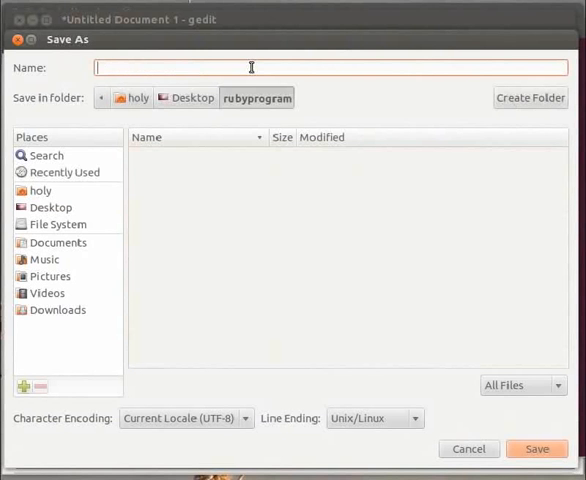
pyautogui.write('hello.rb')
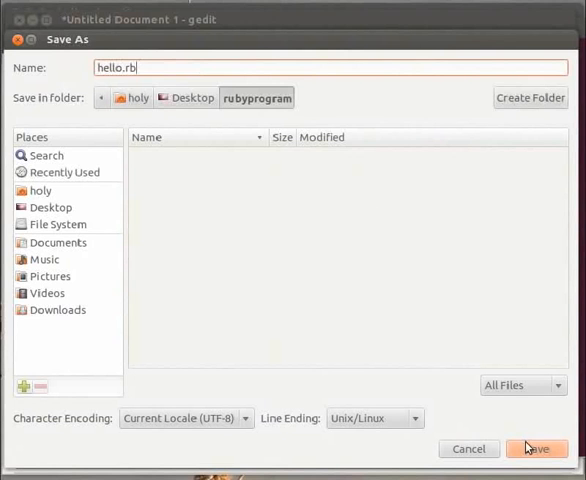
pyautogui.click(536, 448)
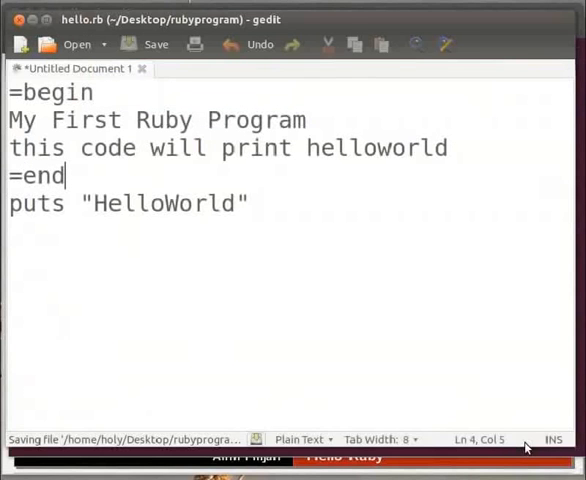
# - Clear the terminal and change directory to Desktop/rubyprogram
pyautogui.click(148, 44)
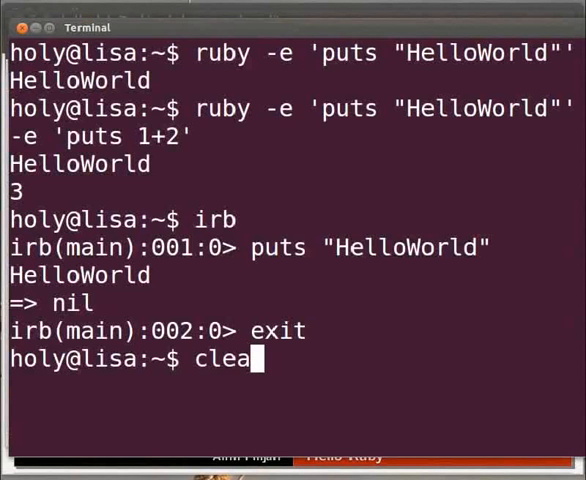
pyautogui.press('Return')
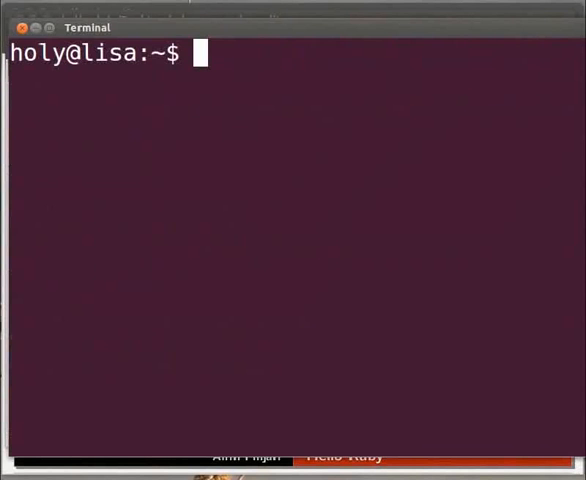
pyautogui.write('cd')
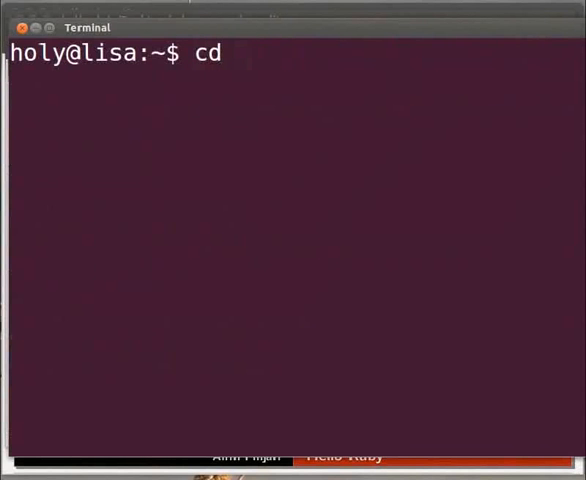
pyautogui.write('Desktop')
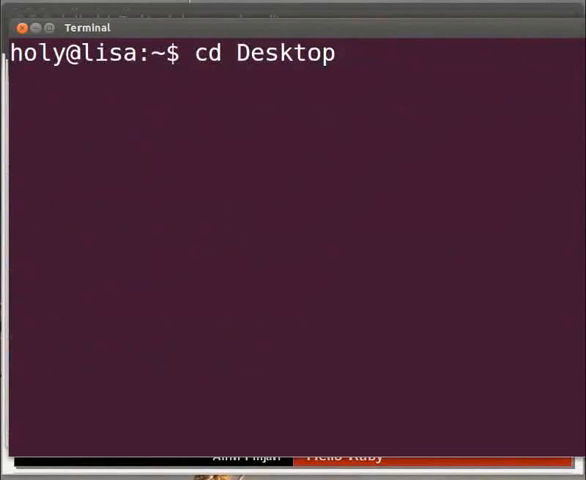
pyautogui.write('/ruby')
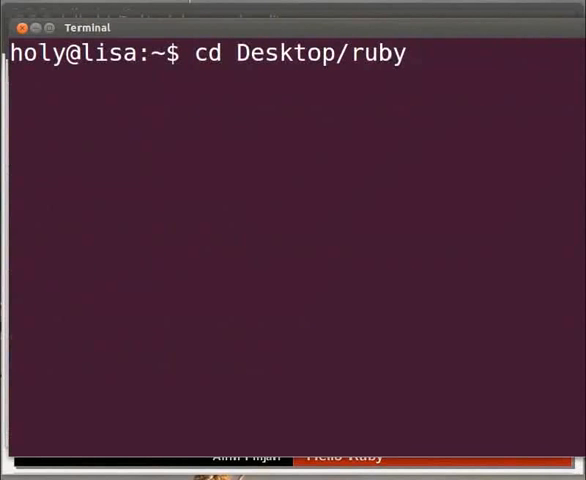
pyautogui.write('program')
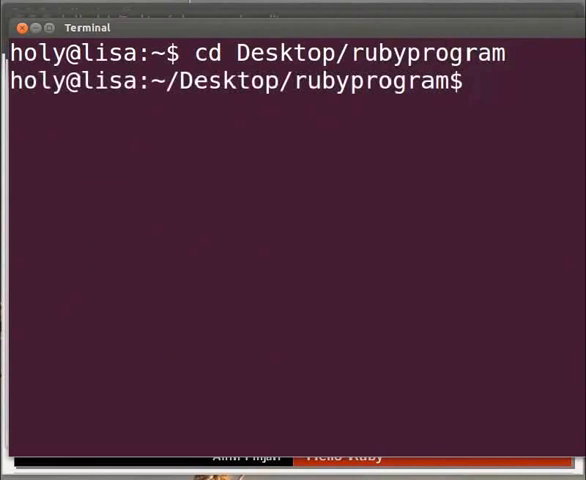
# - Run ruby hello.rb, which prints HelloWorld, then begin the cd back home
pyautogui.write('ruby hello')
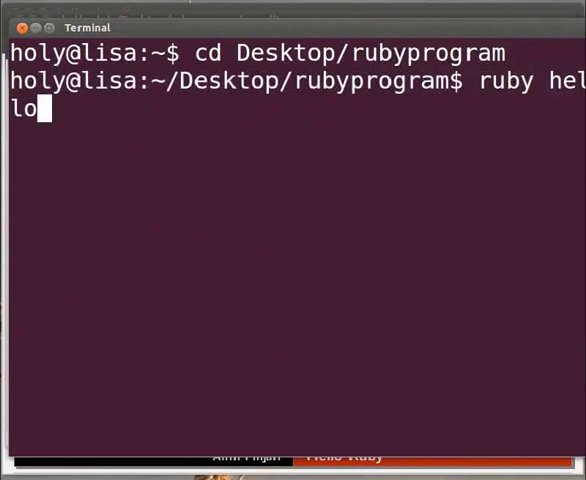
pyautogui.write('.rb')
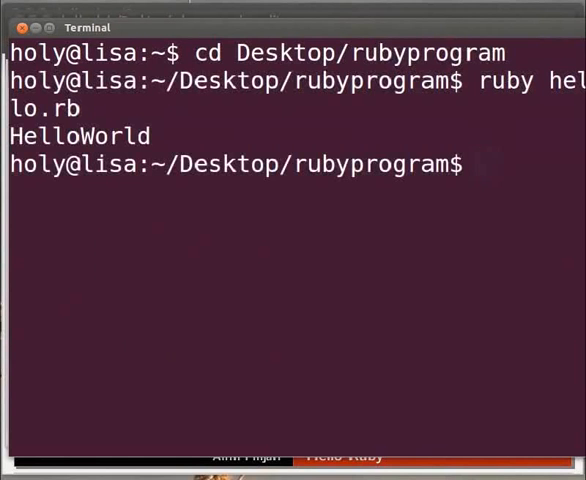
pyautogui.write('cd')
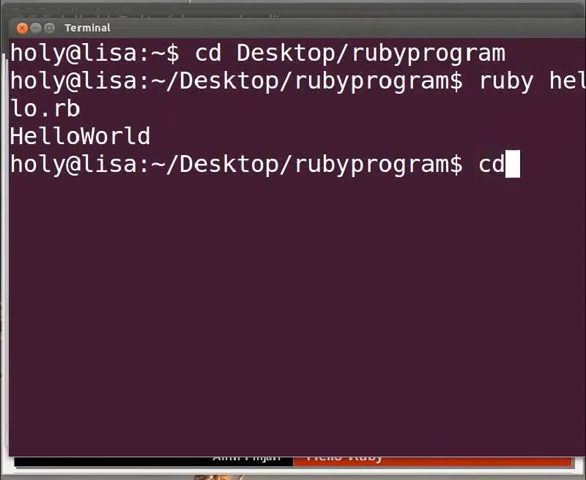
# - Return to the home directory and start the irb interactive Ruby shell
pyautogui.press('Return')
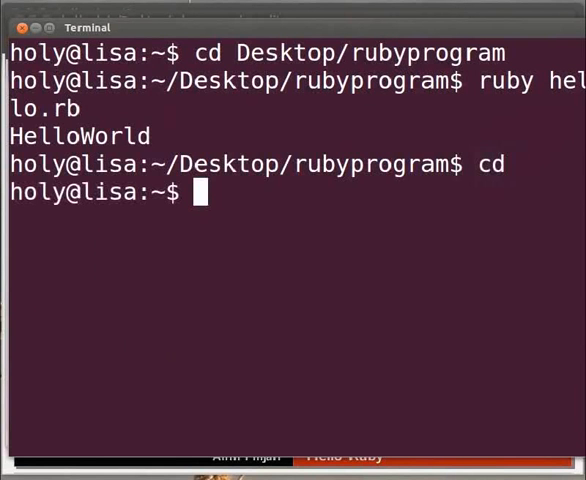
pyautogui.write('ir')
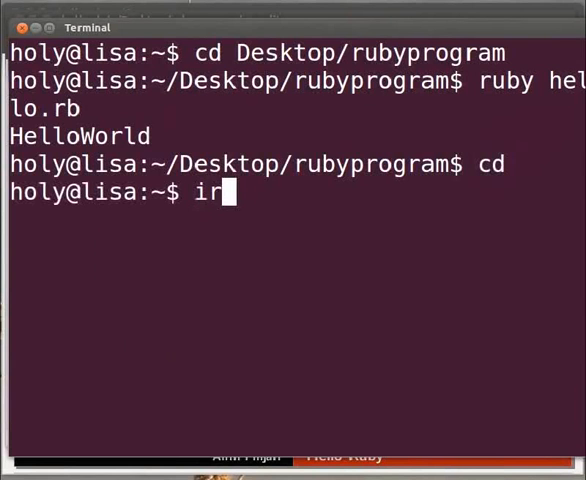
pyautogui.press('Return')
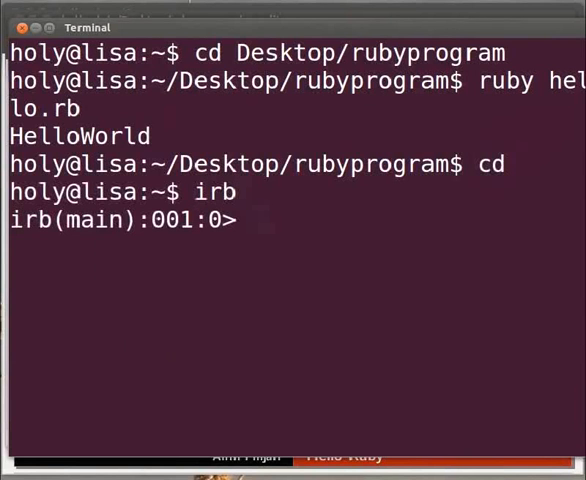
# - Run puts "Hello","World" in irb, printing Hello and World on separate lines
pyautogui.write('puts')
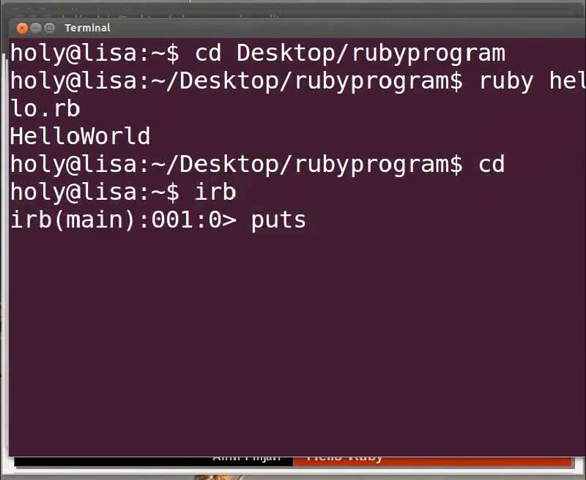
pyautogui.write('""')
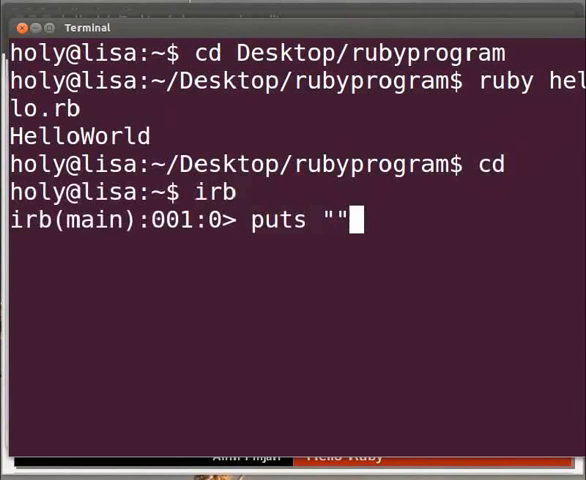
pyautogui.write('Hello')
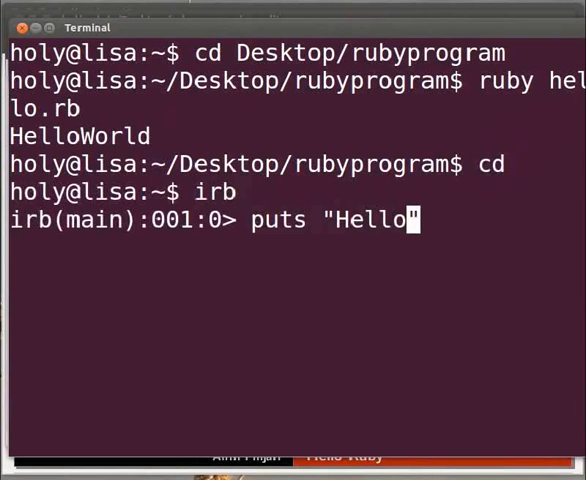
pyautogui.write(',')
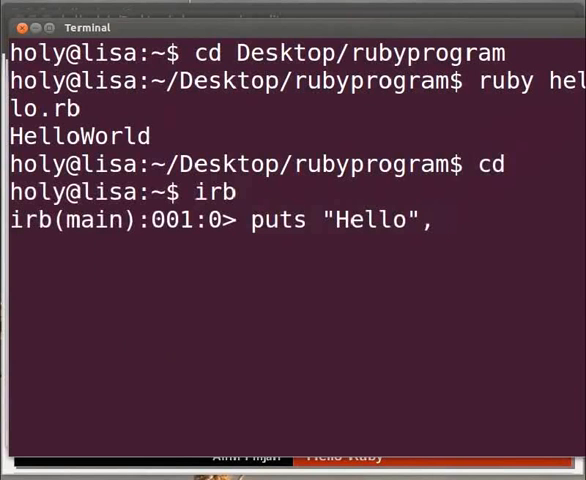
pyautogui.write('"Wo')
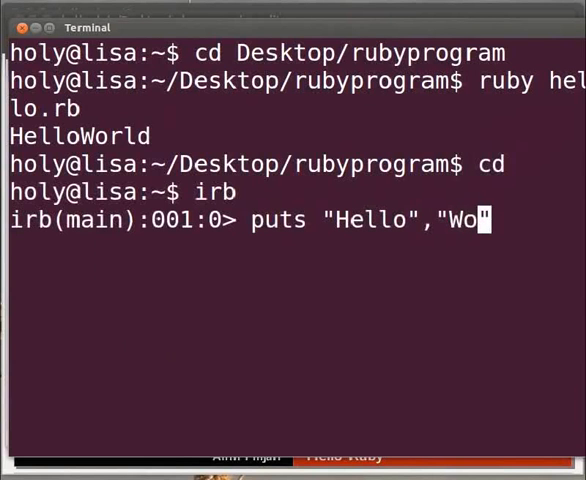
pyautogui.write('rld"')
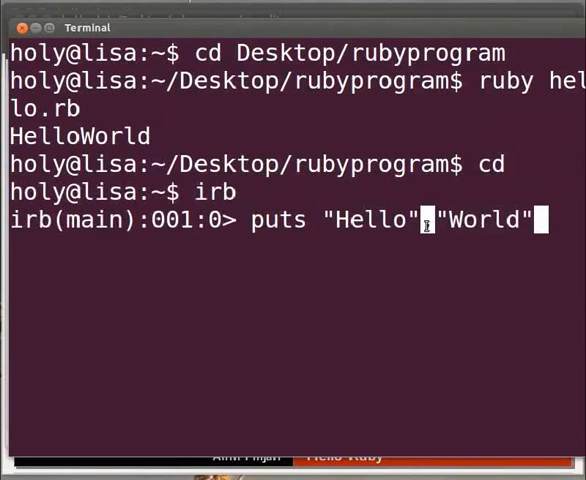
pyautogui.press('Return')
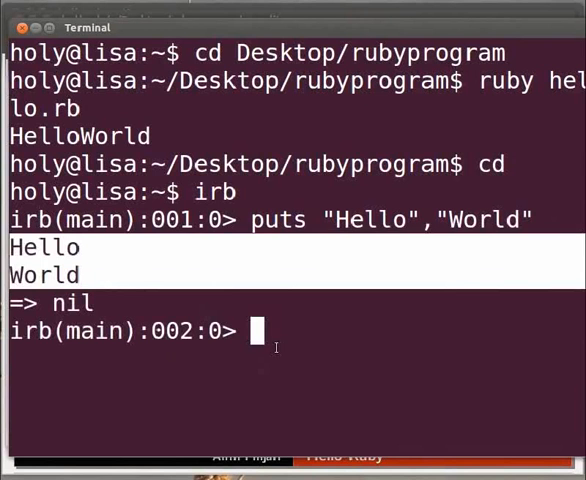
# - Run print "Hello","World" giving HelloWorld on one line, and highlight both outputs to compare
pyautogui.write('puts "Hello","World"')
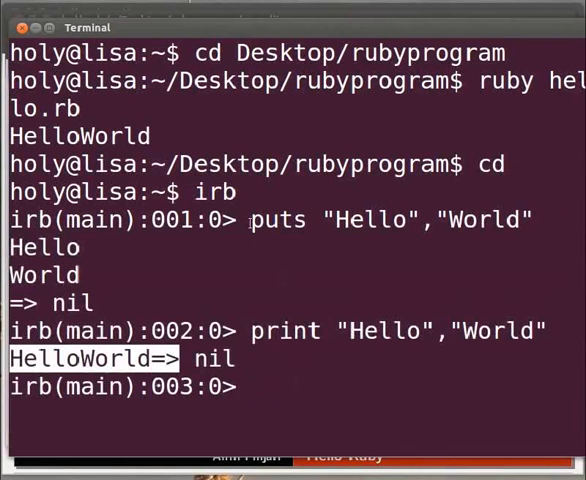
pyautogui.doubleClick(278, 220)
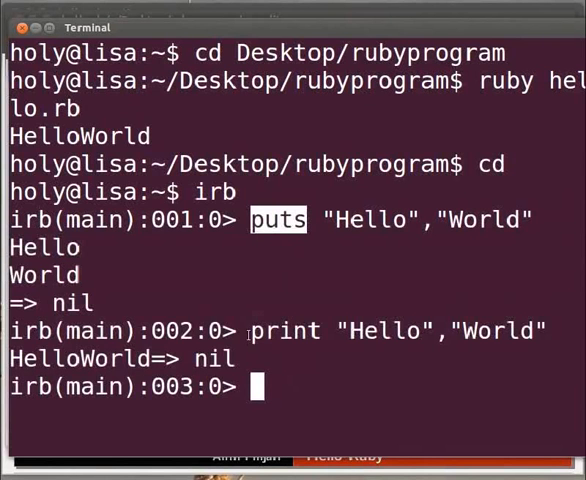
pyautogui.doubleClick(286, 332)
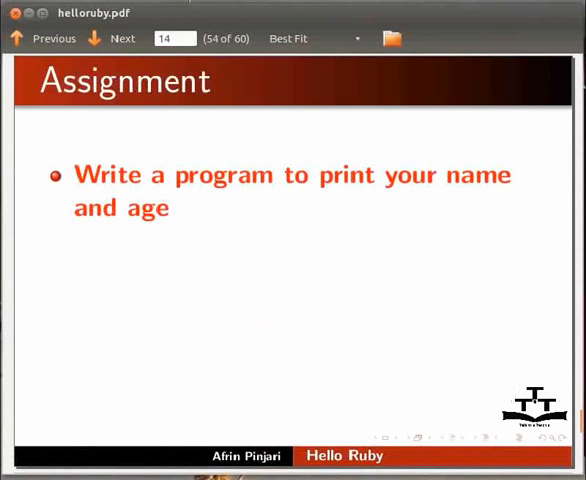
# - Reveal the remaining Assignment points and advance to the Spoken Tutorial Project slide
pyautogui.click(110, 38)
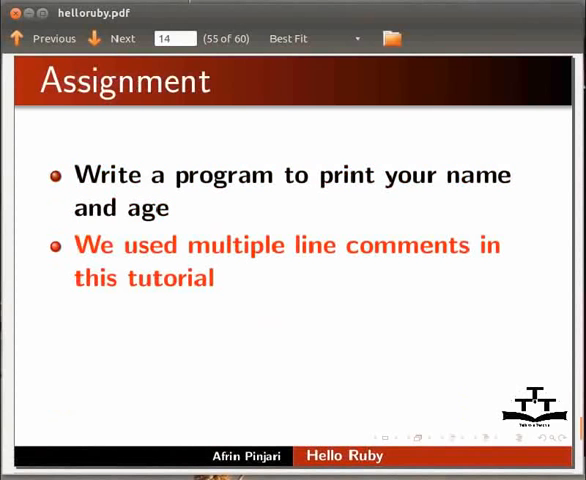
pyautogui.click(110, 38)
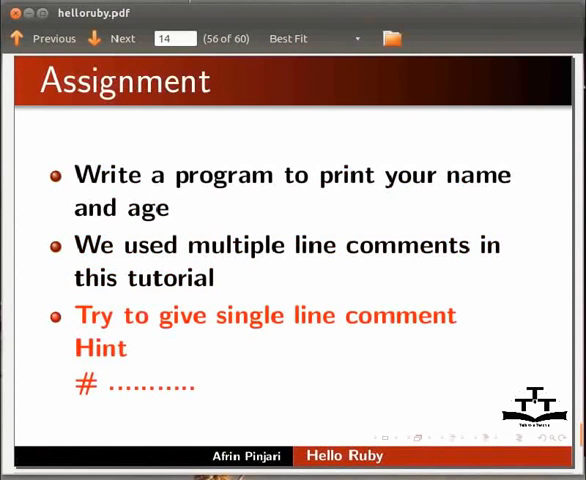
pyautogui.click(110, 38)
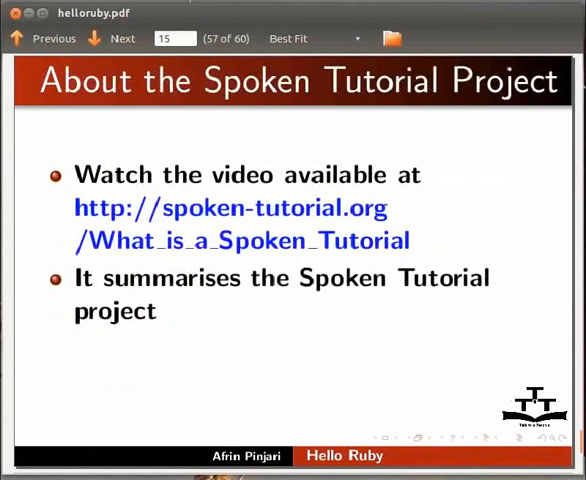
# - Step through the project and Workshops slides to the final Acknowledgements slide
pyautogui.click(110, 38)
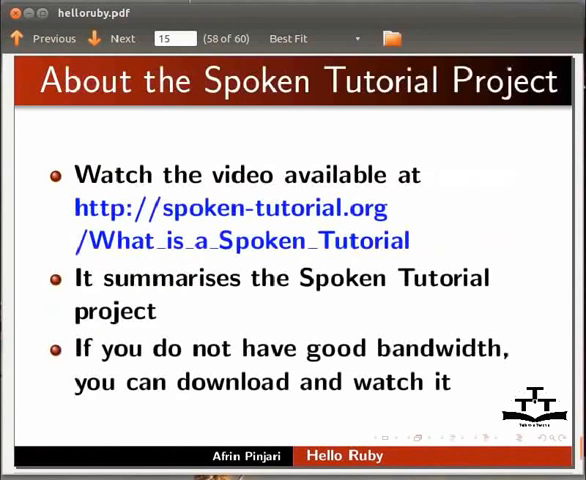
pyautogui.click(110, 38)
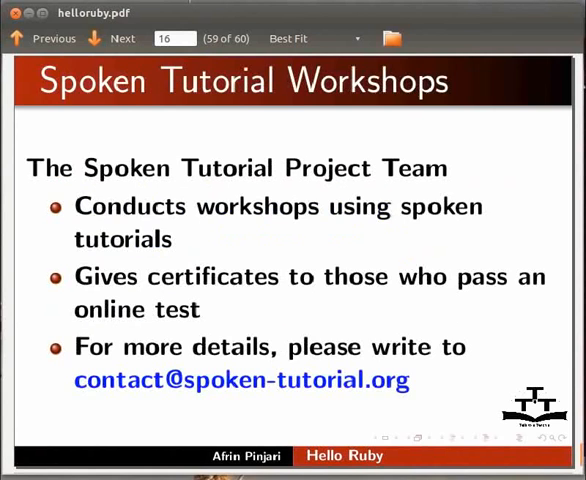
pyautogui.click(110, 38)
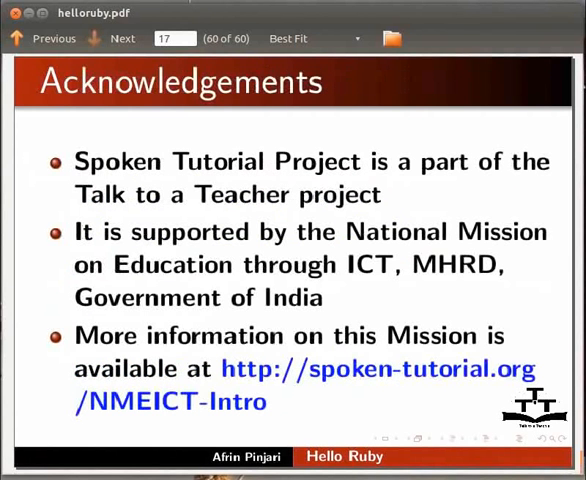